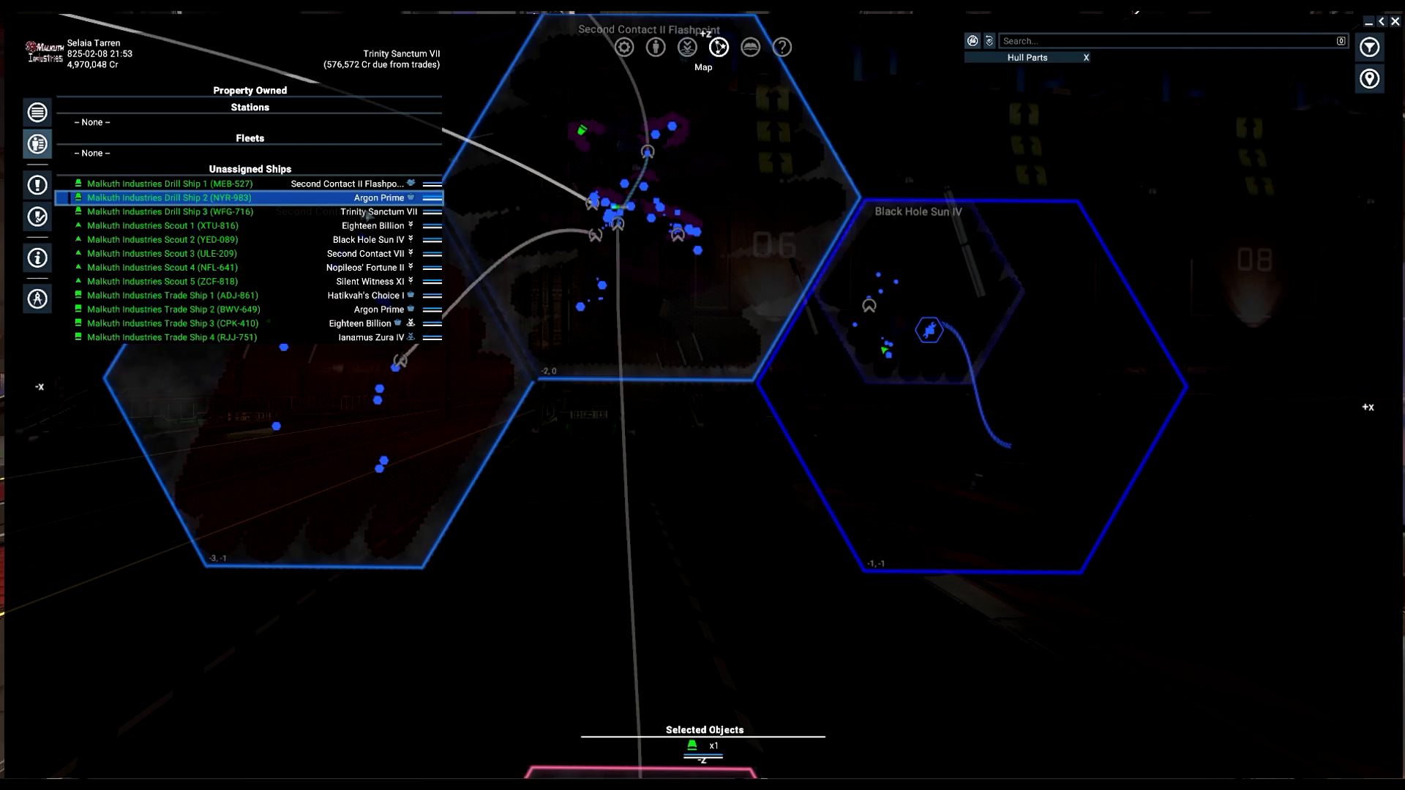
- Bring up the order options for Malkuth Industries Drill Ship 3 from the Property Owned list
right_click(168, 210)
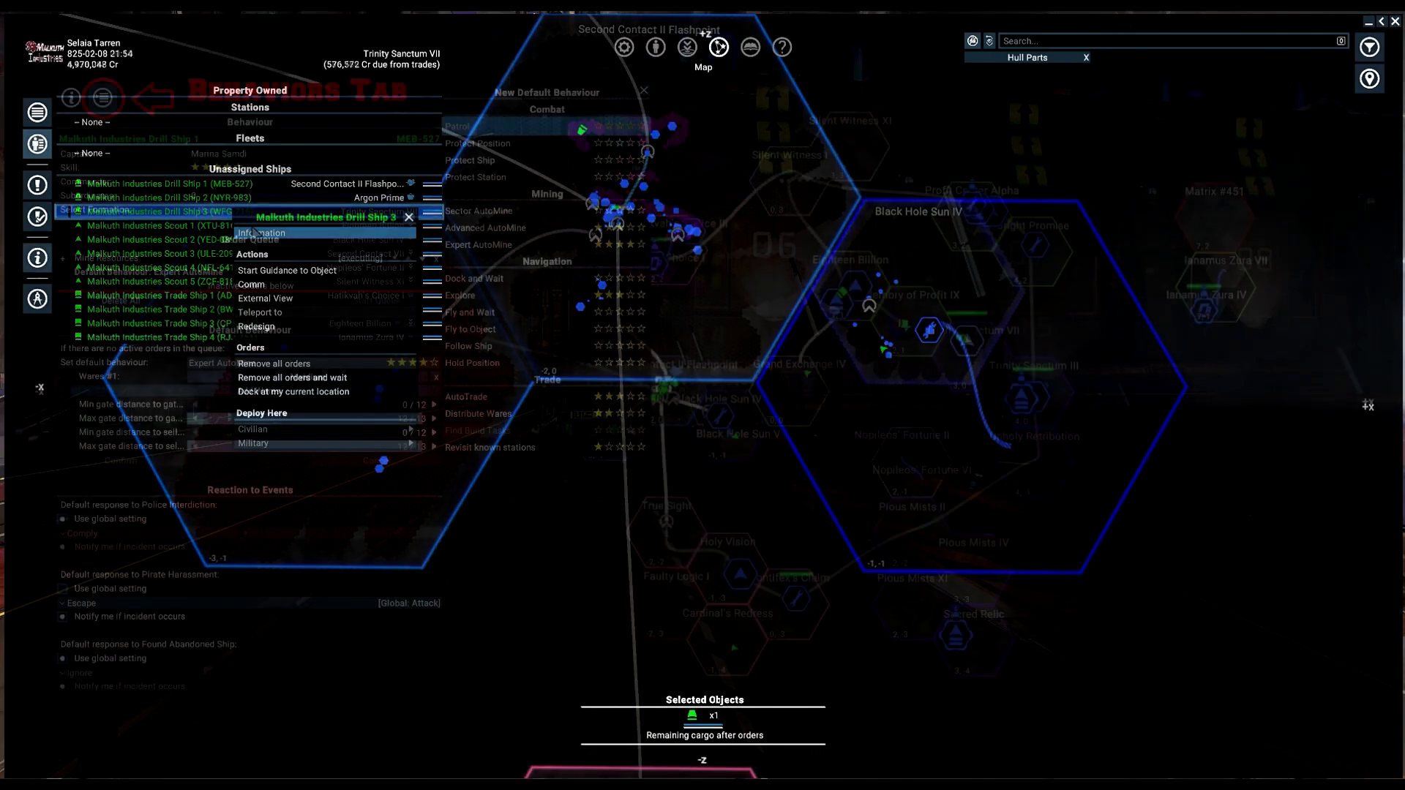
- Show Drill Ship 3's information sheet, with Sector AutoMine as its default behaviour
click(101, 99)
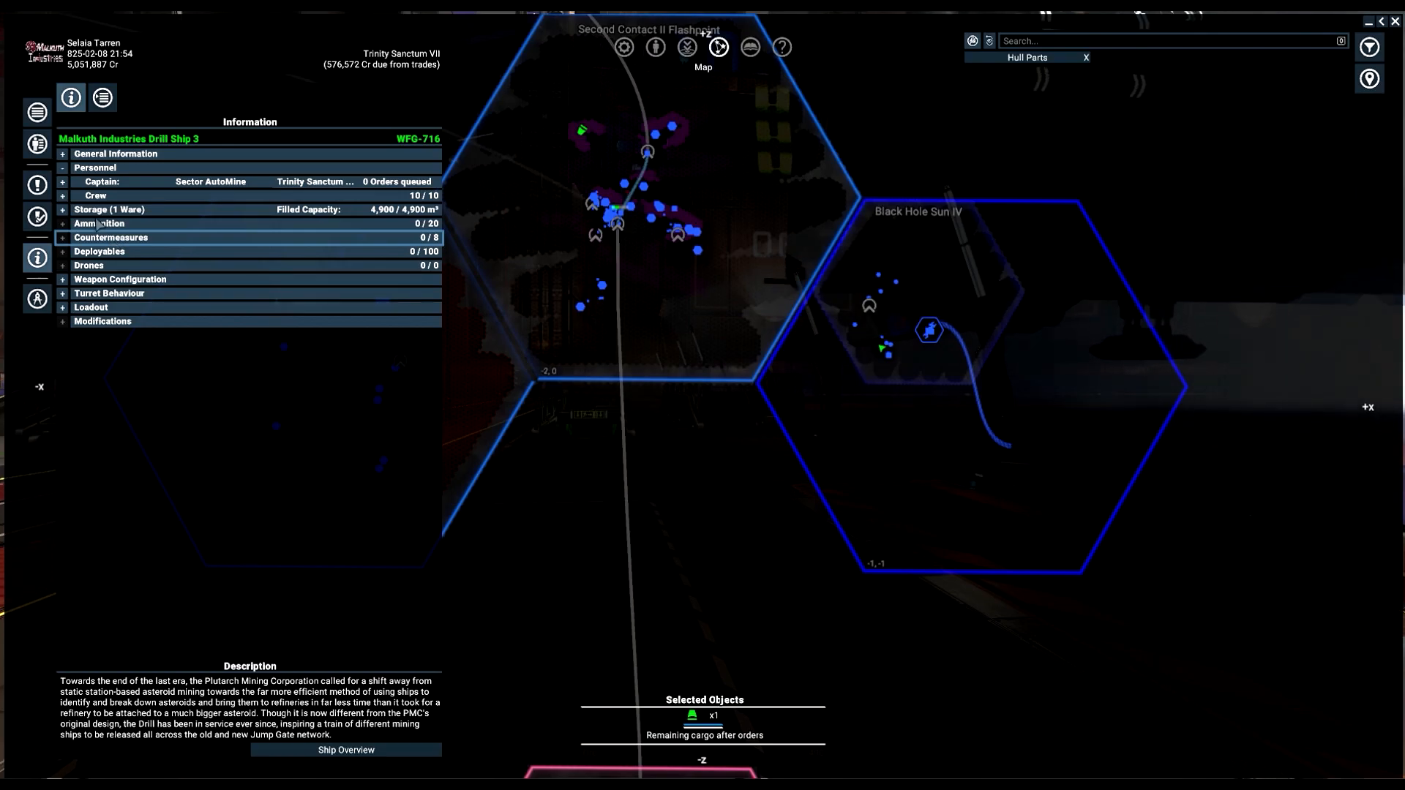
- Return to the Property Owned ship list and bring up the map's trade filter settings
click(58, 209)
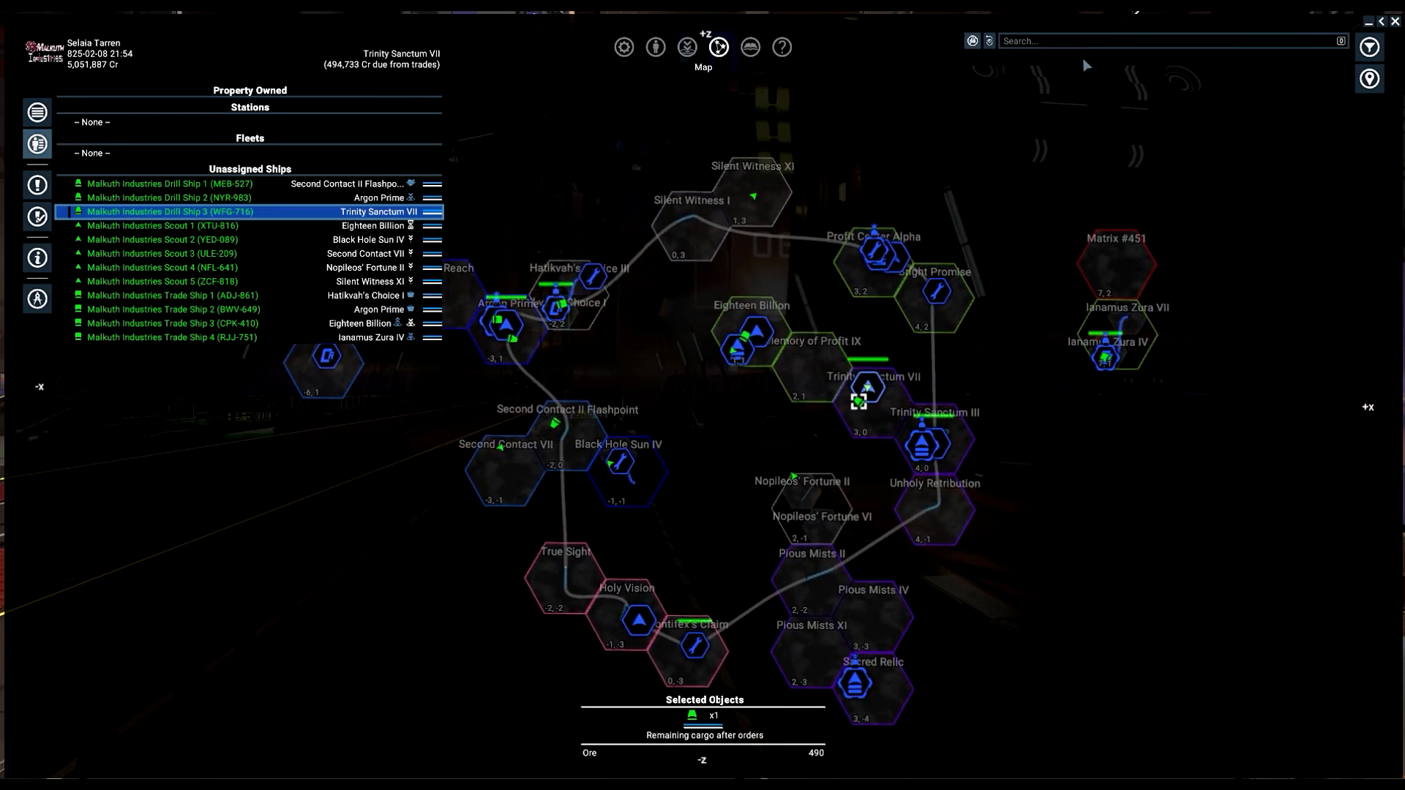
click(1369, 47)
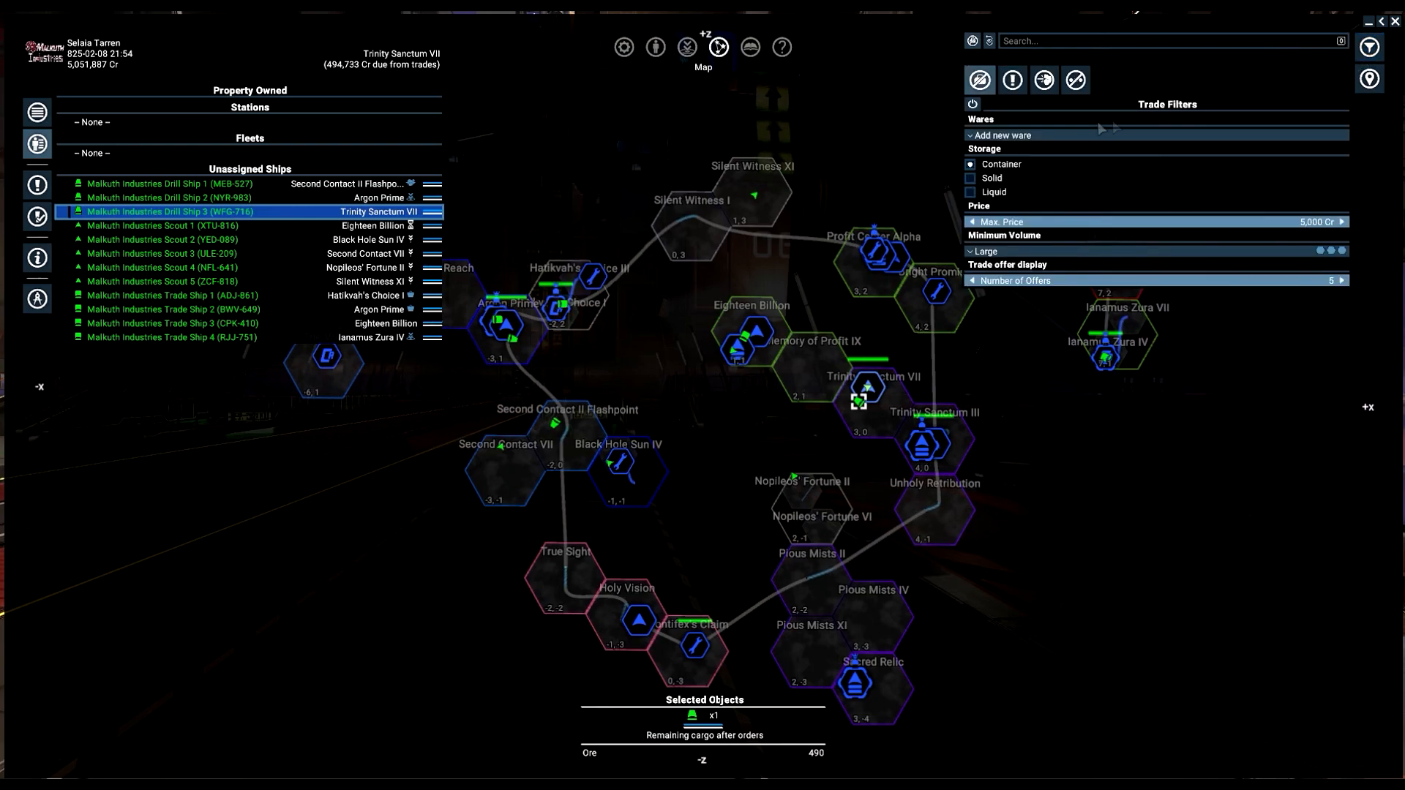